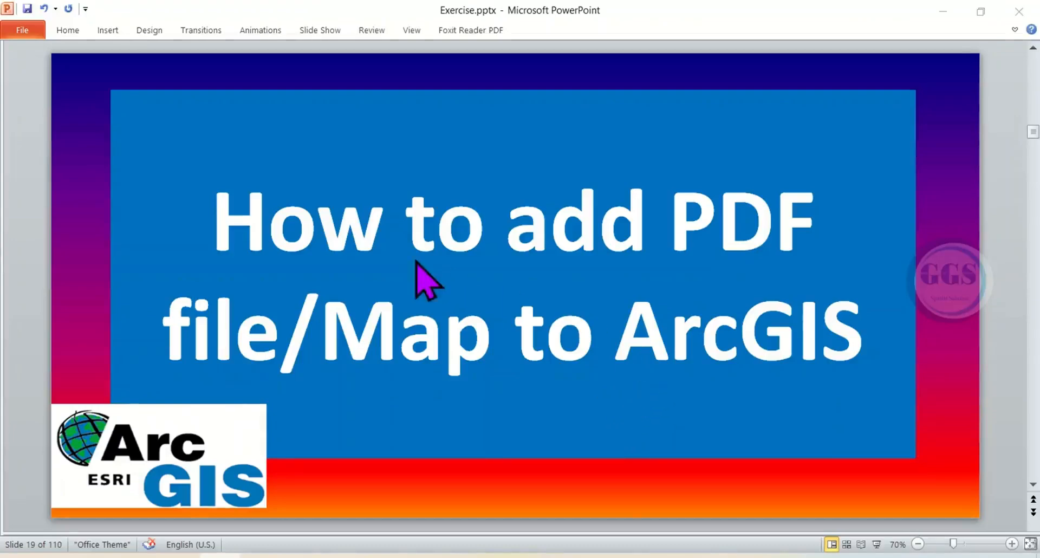
{"action": "mouse_move", "coordinate": [584, 259]}
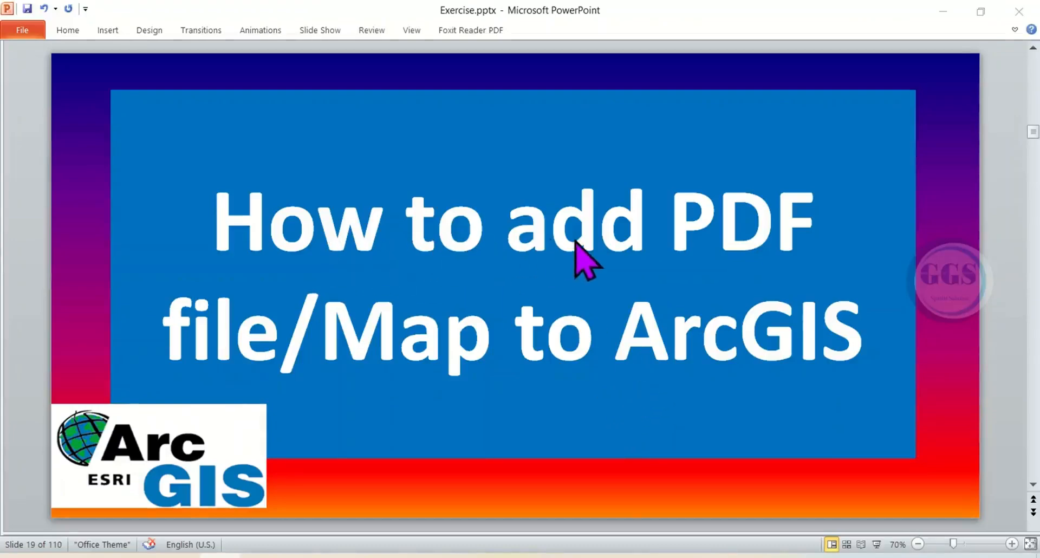
{"action": "mouse_move", "coordinate": [575, 365]}
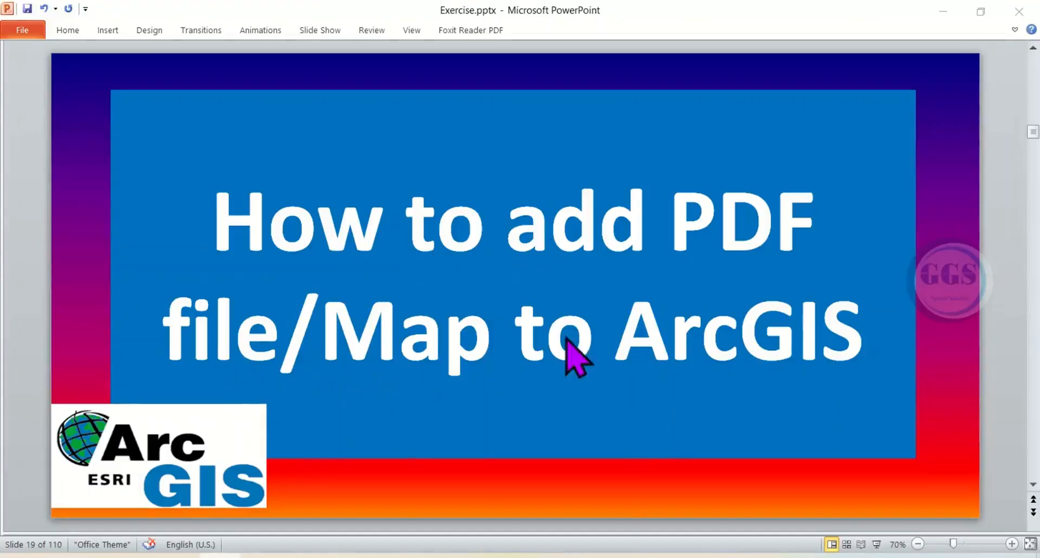
{"action": "mouse_move", "coordinate": [694, 368]}
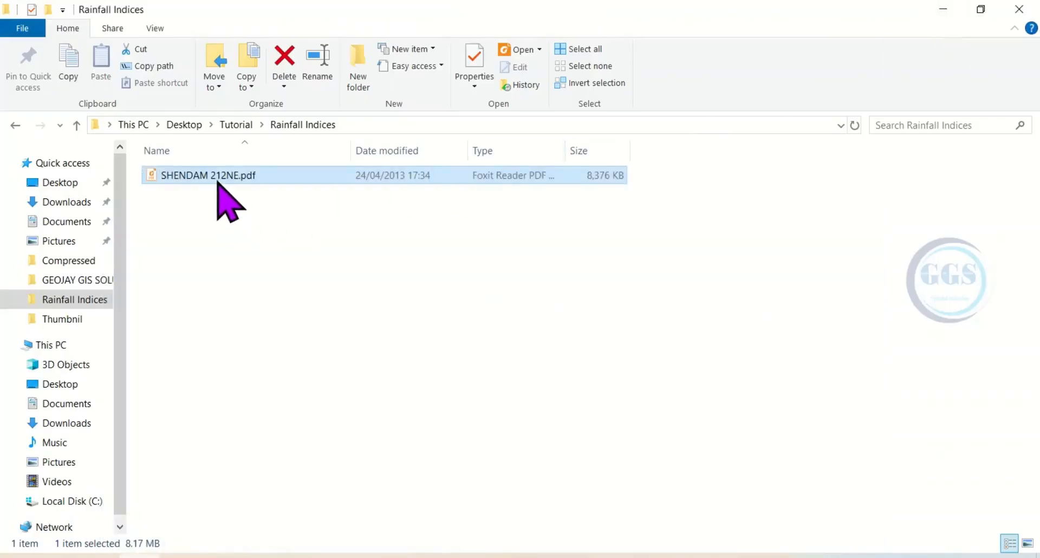
{"action": "mouse_move", "coordinate": [501, 196]}
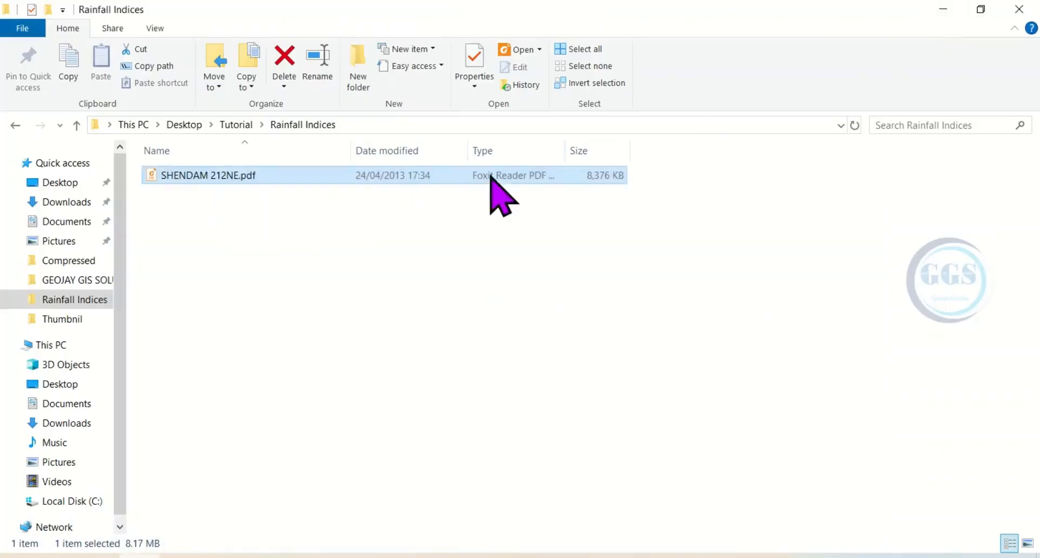
{"action": "mouse_move", "coordinate": [431, 193]}
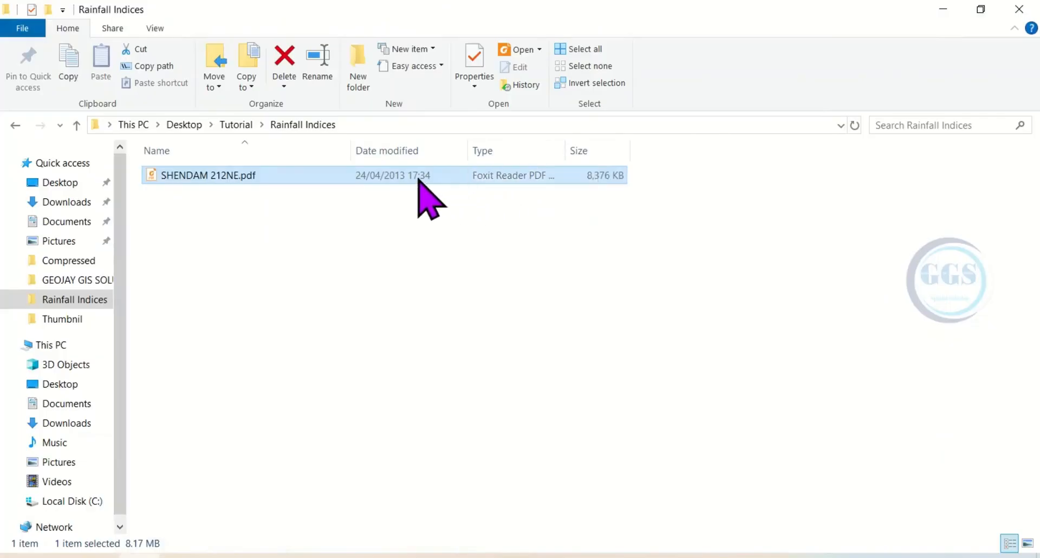
- Open SHENDAM 212NE.pdf from the Rainfall Indices folder in Foxit Reader
{"action": "double_click", "coordinate": [208, 175]}
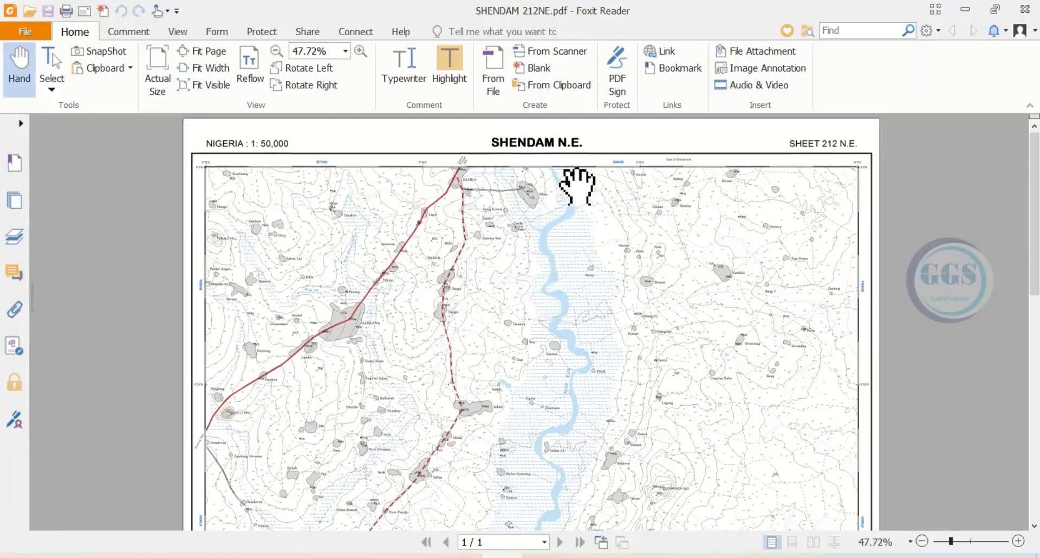
{"action": "scroll", "scroll_direction": "down", "scroll_amount": 3}
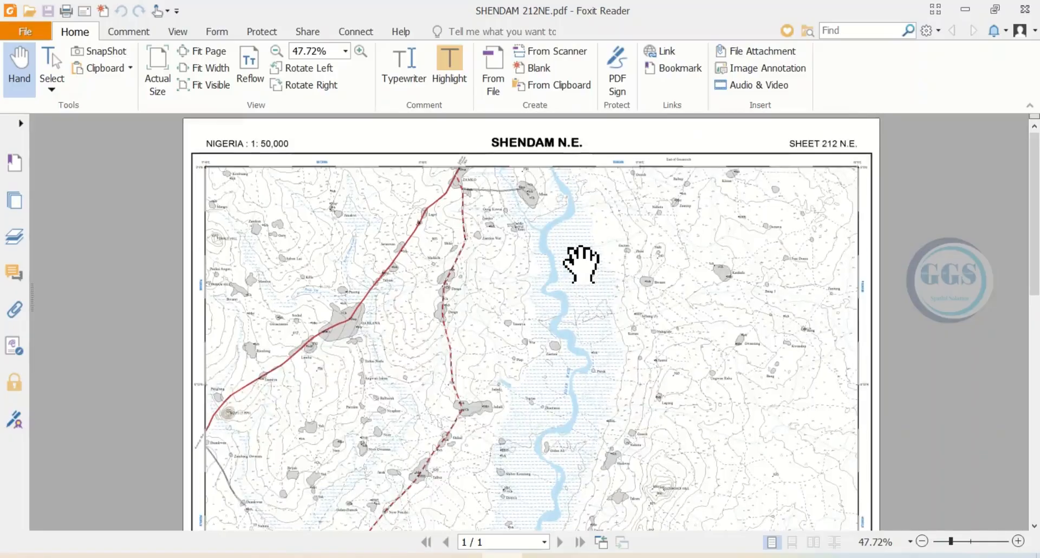
{"action": "mouse_move", "coordinate": [590, 288]}
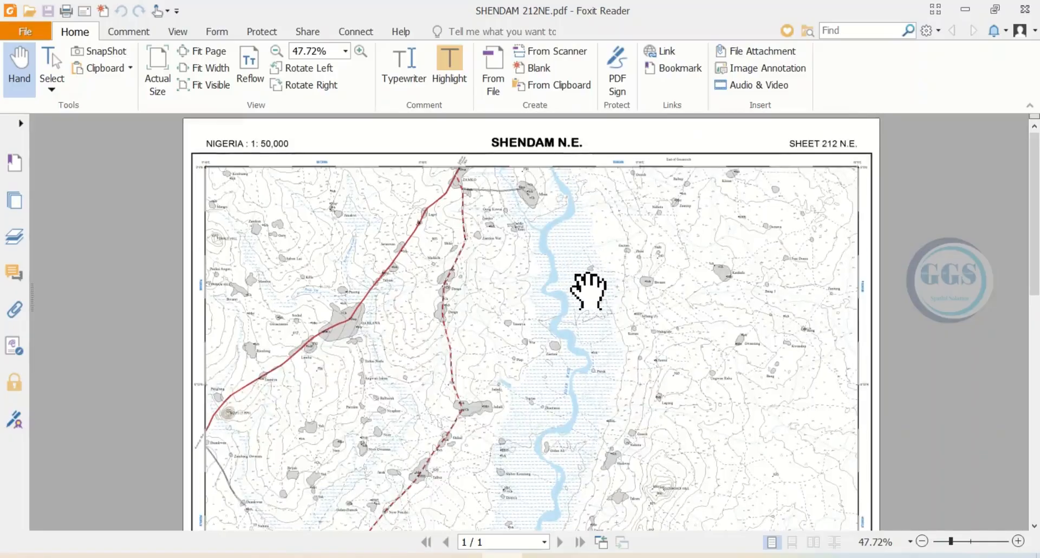
{"action": "scroll", "scroll_direction": "down", "scroll_amount": 3}
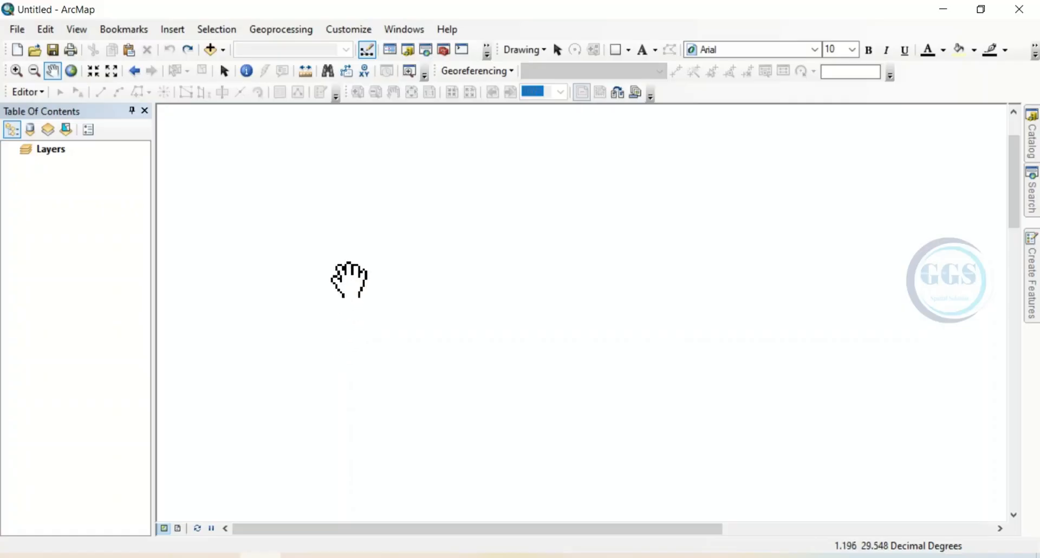
{"action": "mouse_move", "coordinate": [426, 237]}
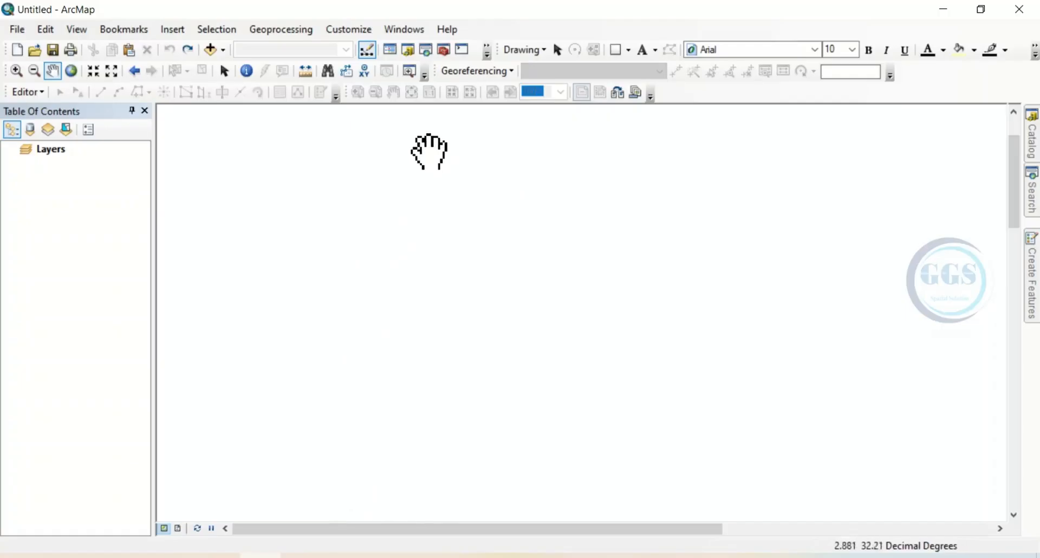
{"action": "mouse_move", "coordinate": [449, 176]}
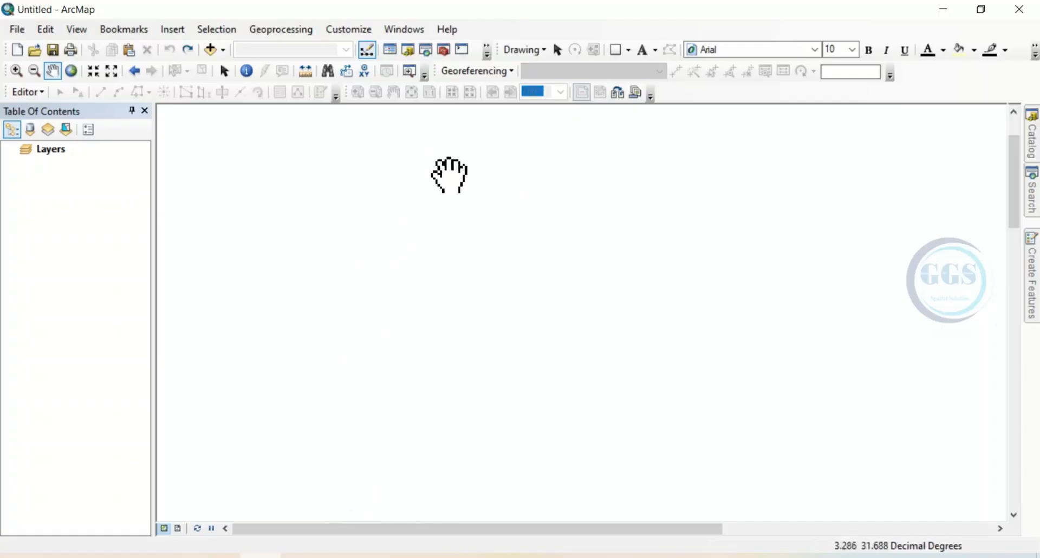
{"action": "mouse_move", "coordinate": [449, 178]}
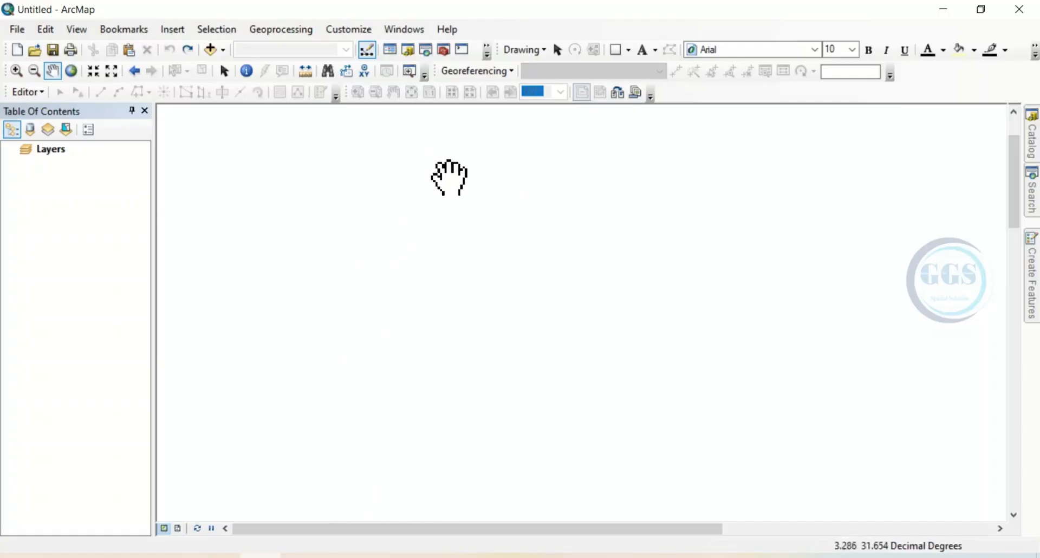
{"action": "mouse_move", "coordinate": [456, 182]}
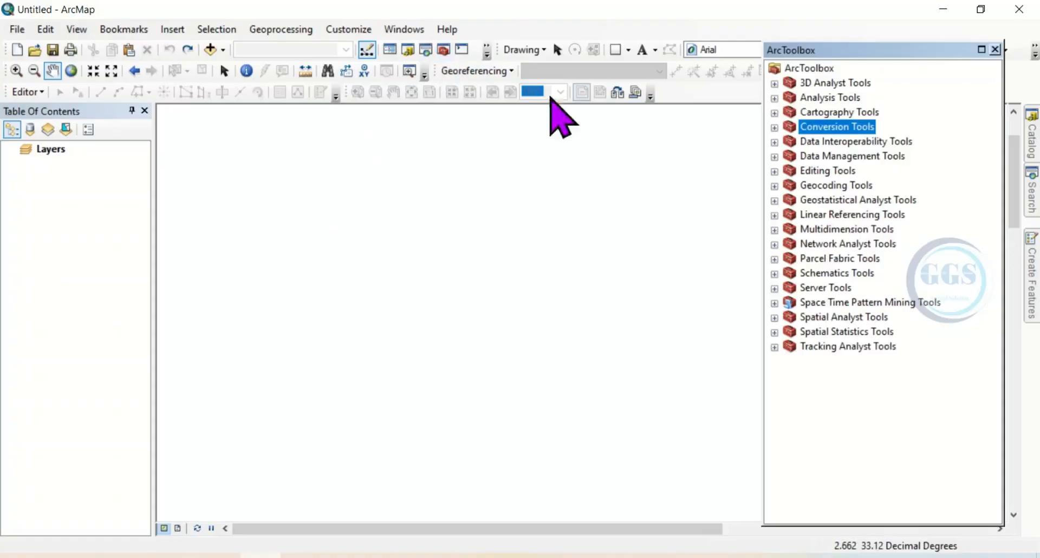
{"action": "mouse_move", "coordinate": [838, 143]}
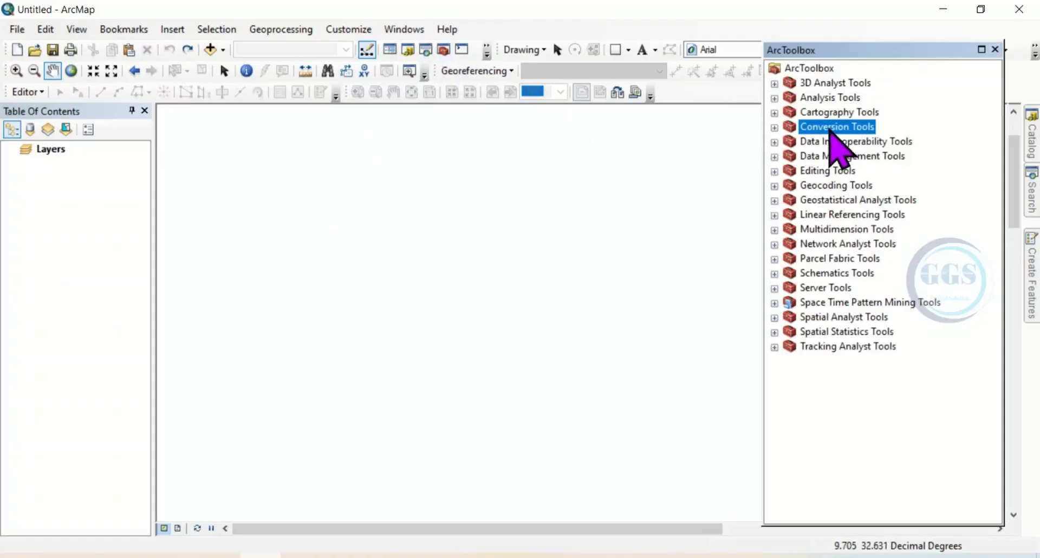
- Expand Conversion Tools and From PDF to reach the PDF To TIFF tool
{"action": "left_click", "coordinate": [774, 126]}
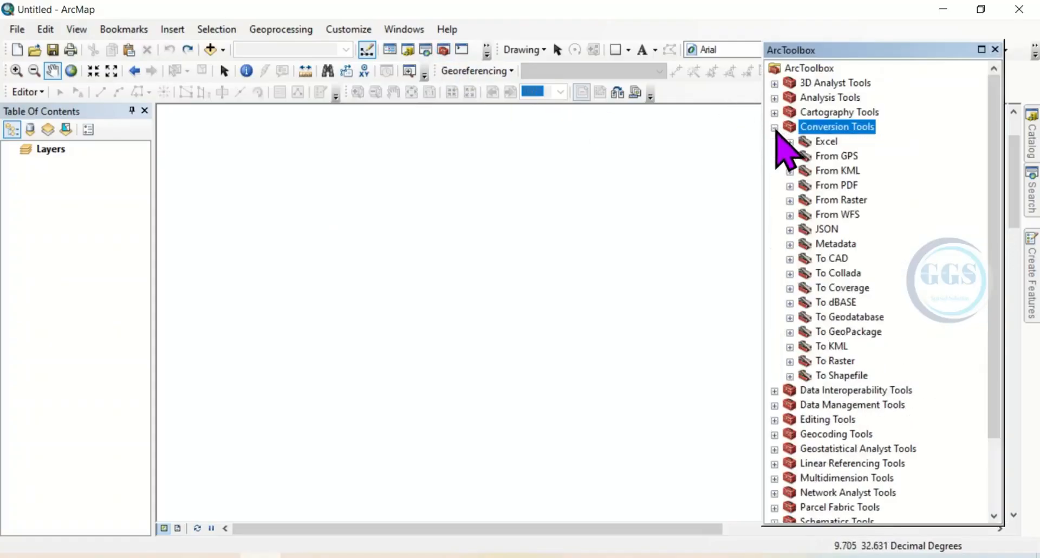
{"action": "mouse_move", "coordinate": [822, 206]}
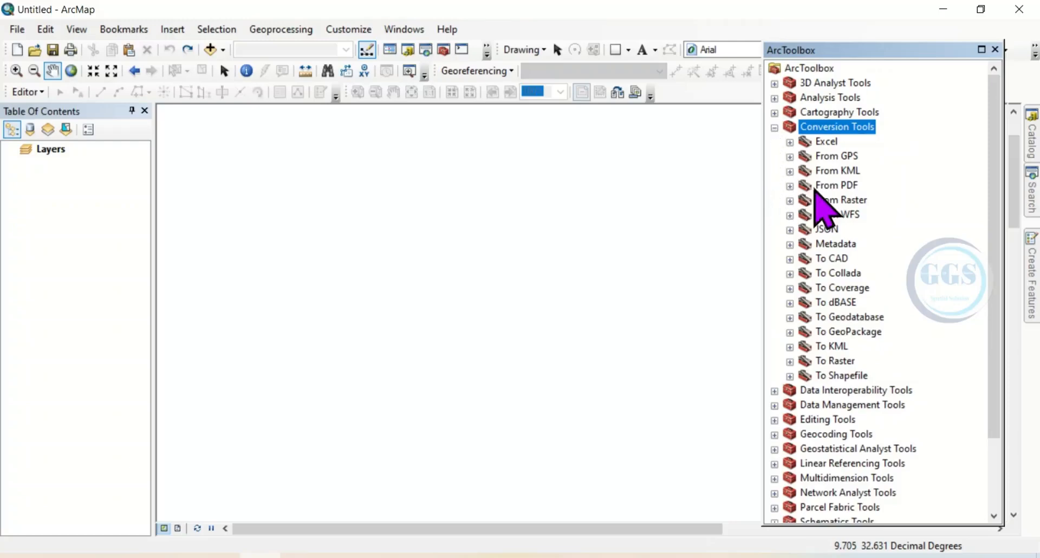
{"action": "mouse_move", "coordinate": [856, 209]}
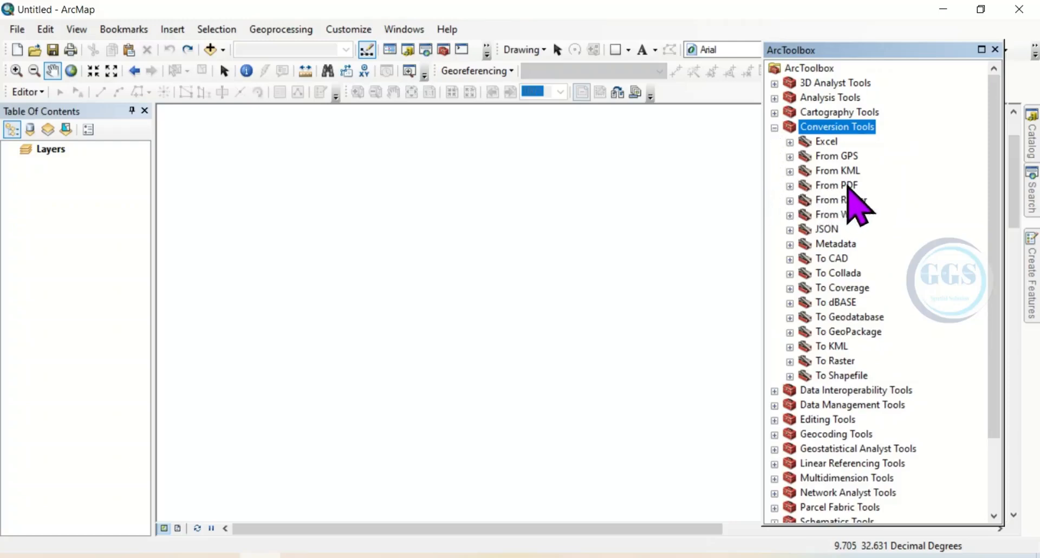
{"action": "left_click", "coordinate": [790, 185]}
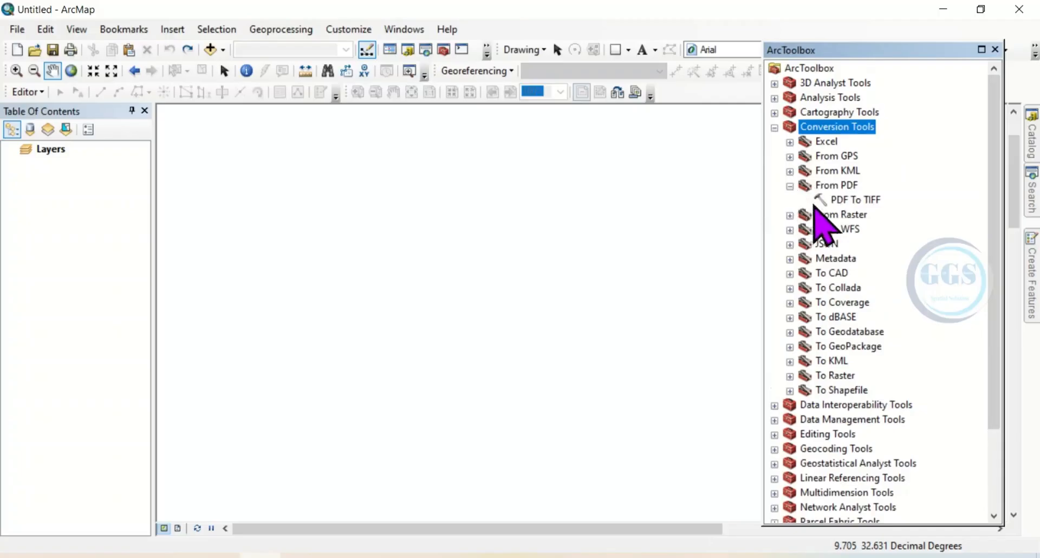
{"action": "mouse_move", "coordinate": [862, 219]}
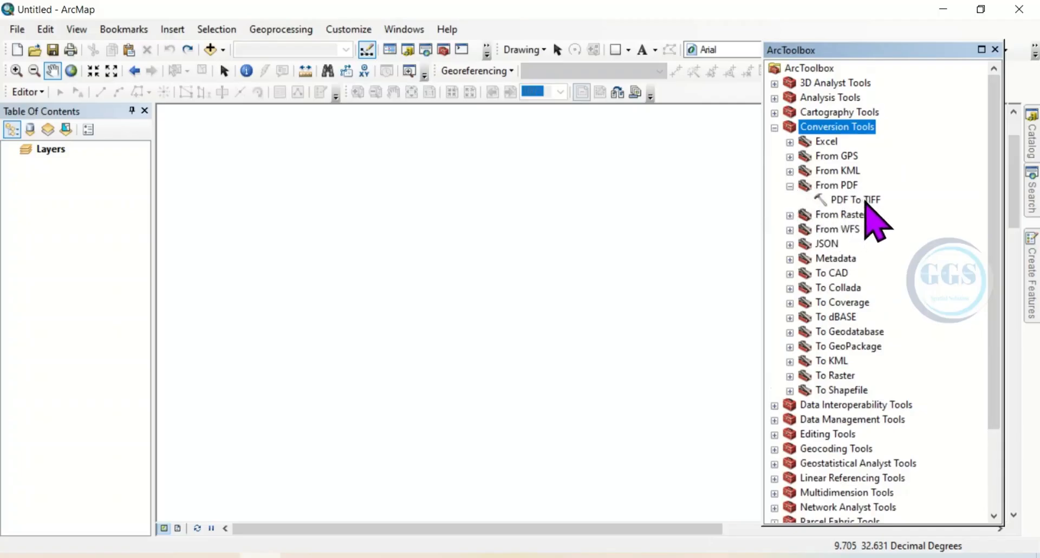
{"action": "left_click", "coordinate": [855, 199]}
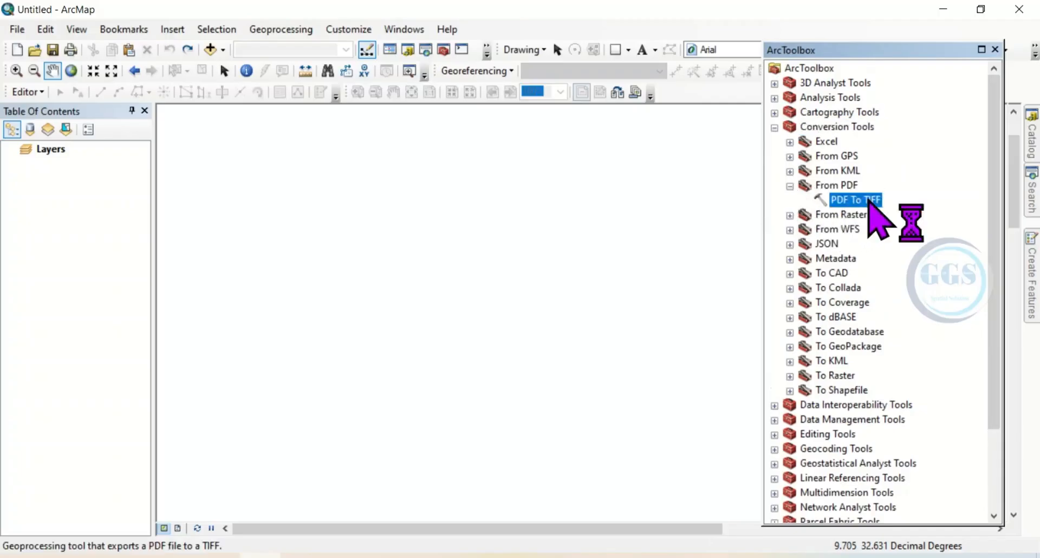
- Launch the PDF To TIFF tool and browse for its input PDF file
{"action": "double_click", "coordinate": [856, 200]}
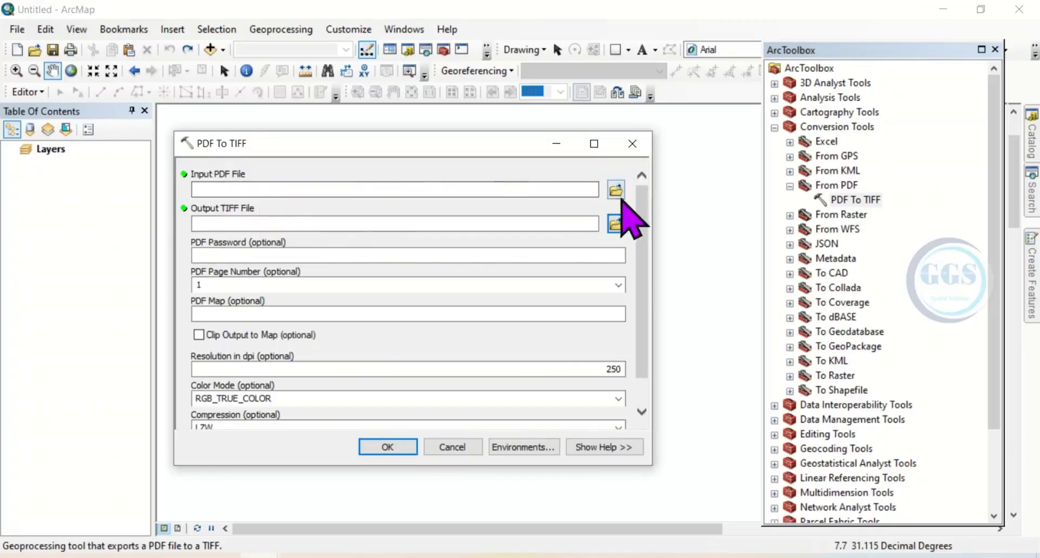
{"action": "left_click", "coordinate": [616, 191]}
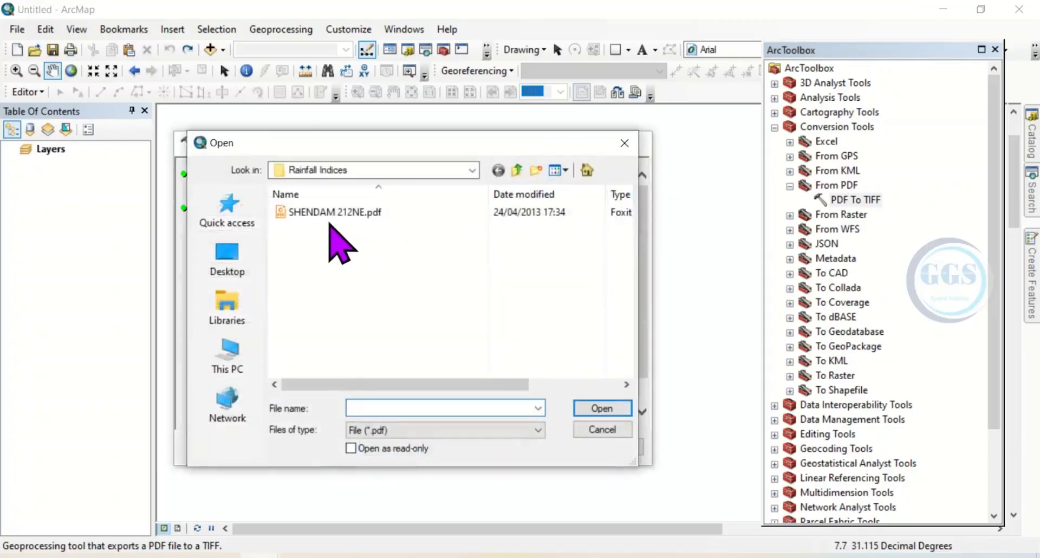
- Choose SHENDAM 212NE.pdf as the input PDF for the conversion
{"action": "left_click", "coordinate": [331, 211]}
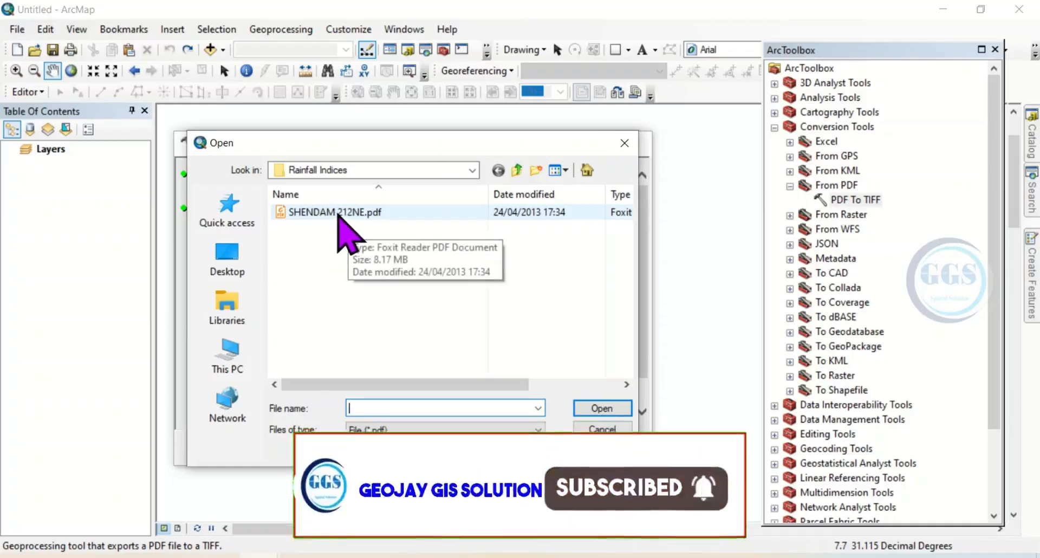
{"action": "left_click", "coordinate": [333, 212]}
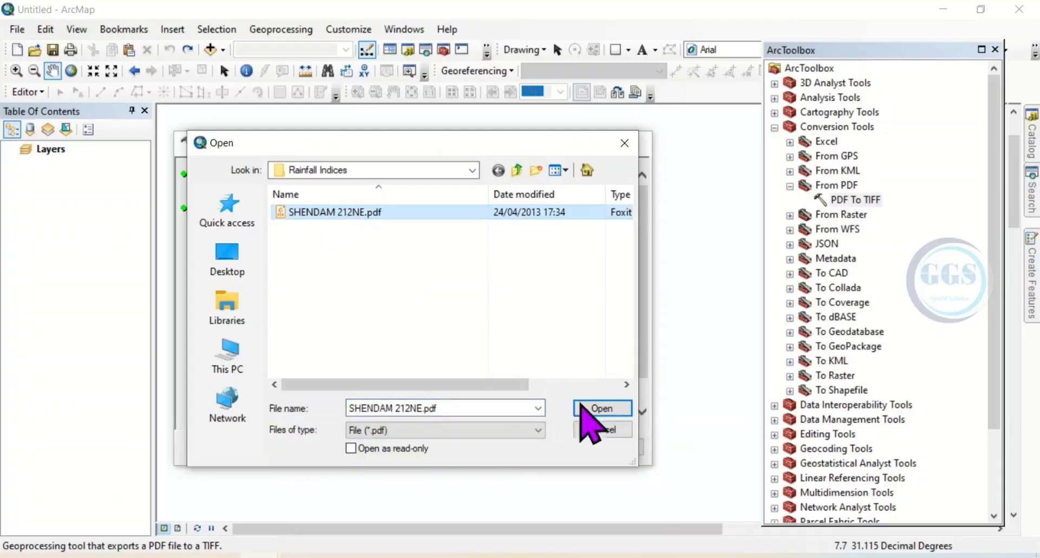
{"action": "left_click", "coordinate": [601, 407]}
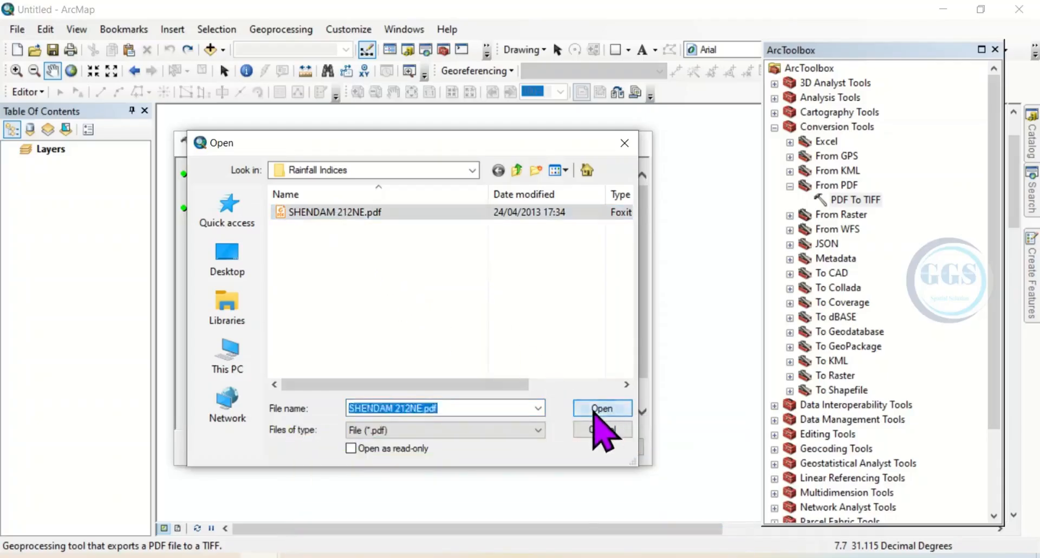
{"action": "left_click", "coordinate": [601, 409]}
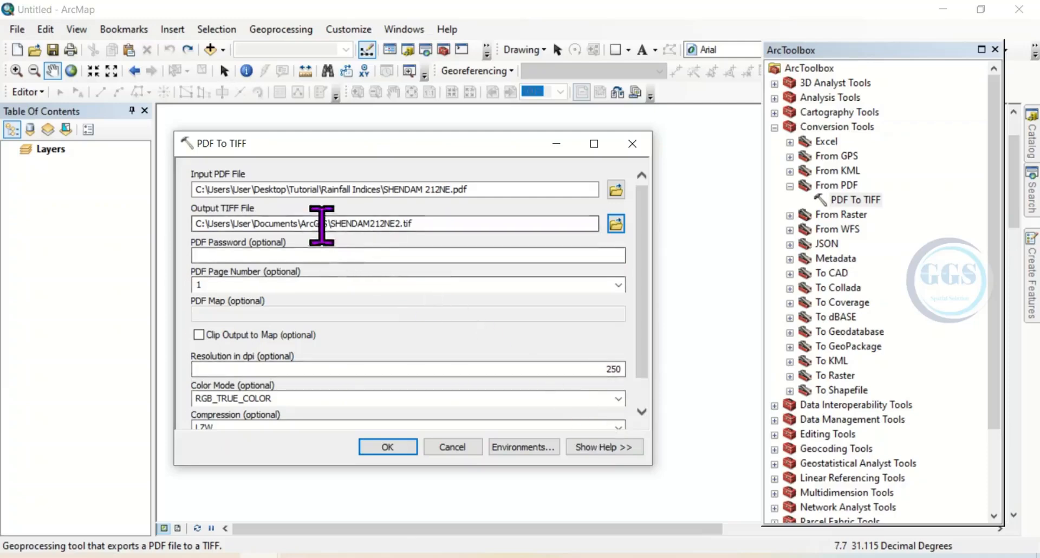
{"action": "mouse_move", "coordinate": [475, 223]}
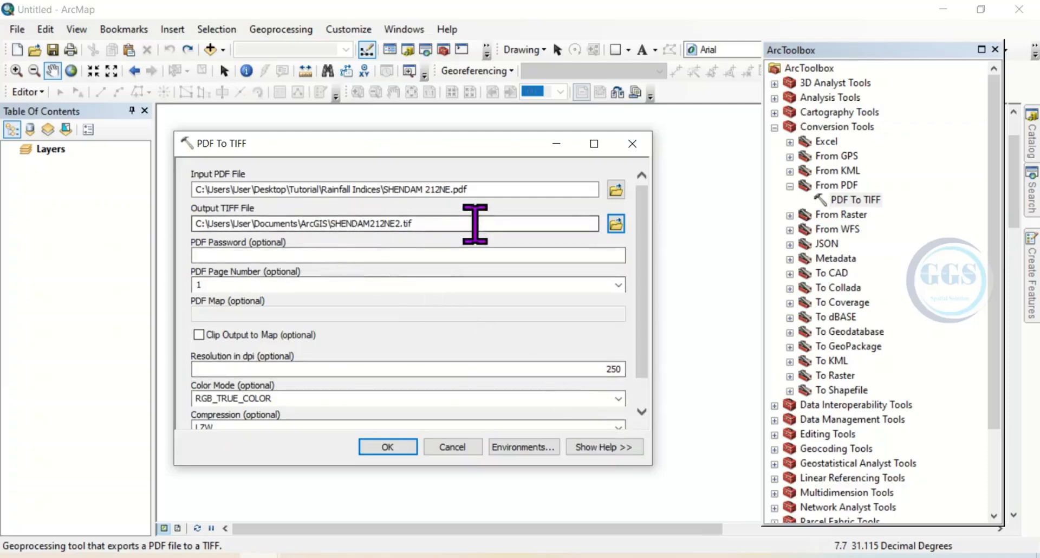
{"action": "mouse_move", "coordinate": [615, 223]}
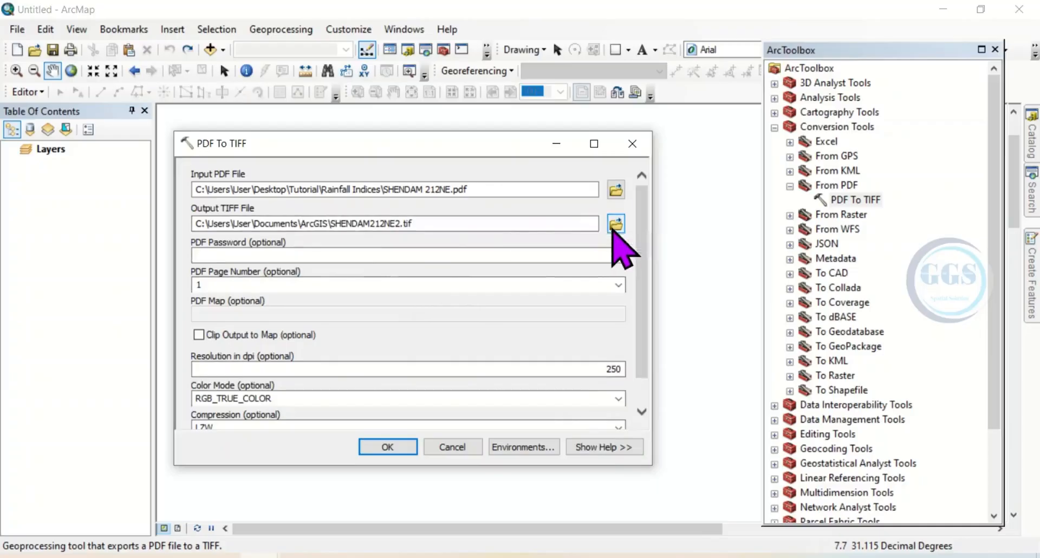
- Save the output TIFF as Shendam.tif in the Rainfall Indices folder
{"action": "left_click", "coordinate": [615, 223]}
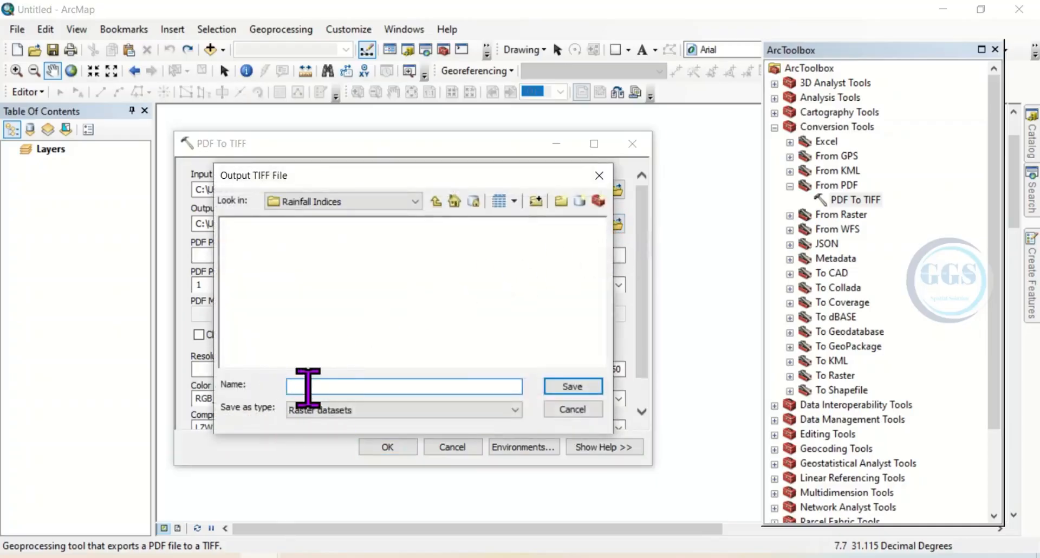
{"action": "type", "text": "Shendam"}
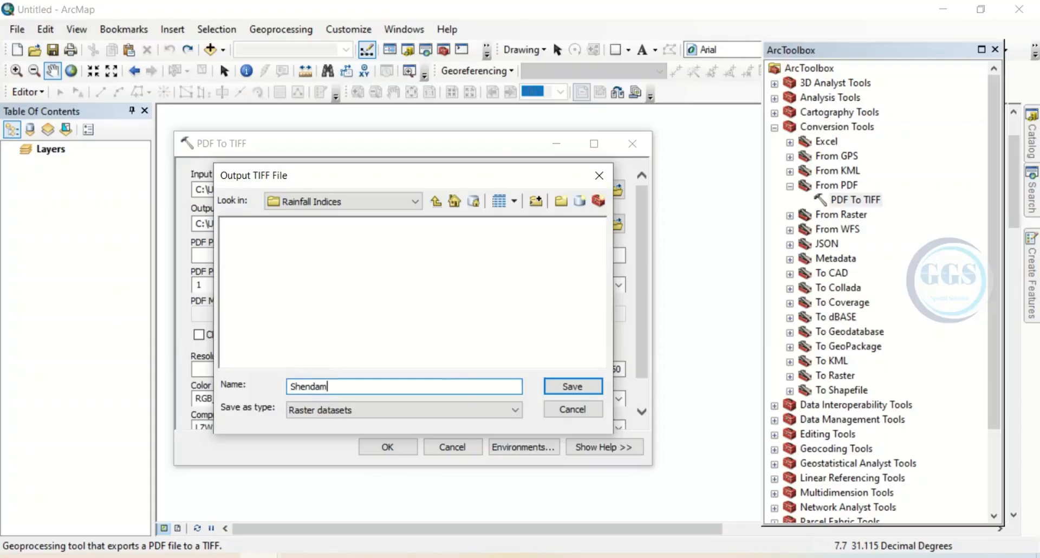
{"action": "type", "text": ".tif"}
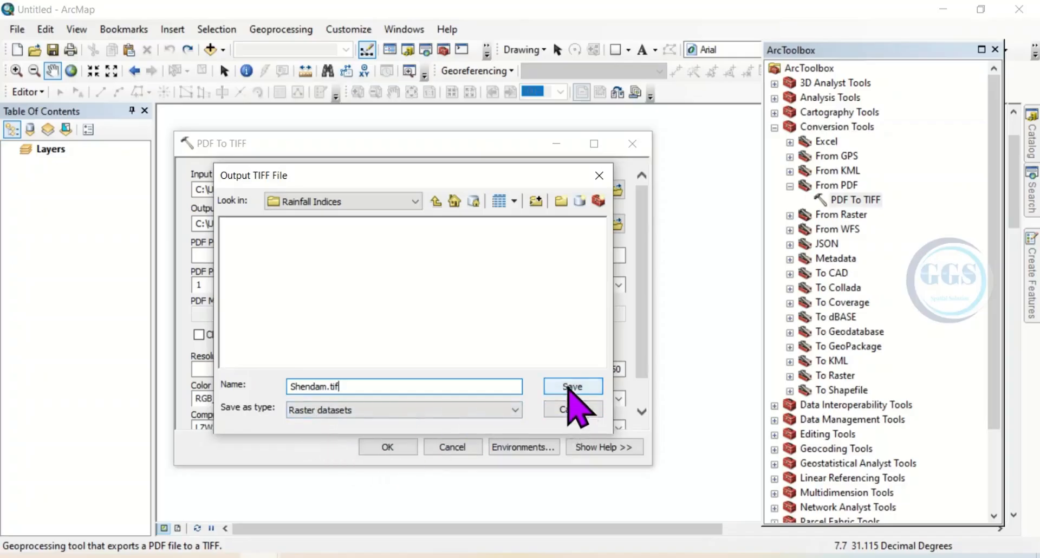
{"action": "left_click", "coordinate": [572, 386]}
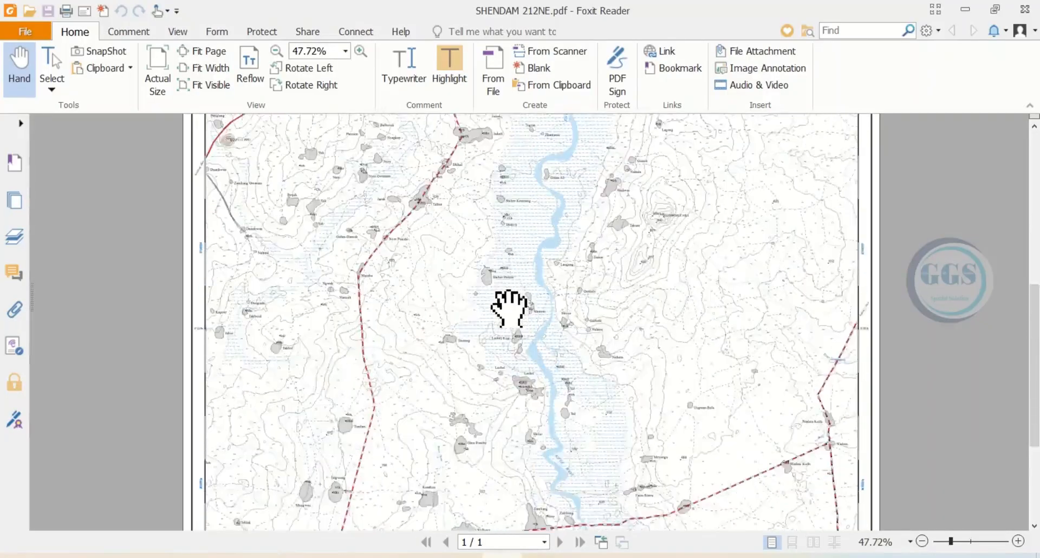
- Scroll down through the SHENDAM 212NE.pdf map in Foxit Reader
{"action": "scroll", "scroll_direction": "down", "scroll_amount": 3}
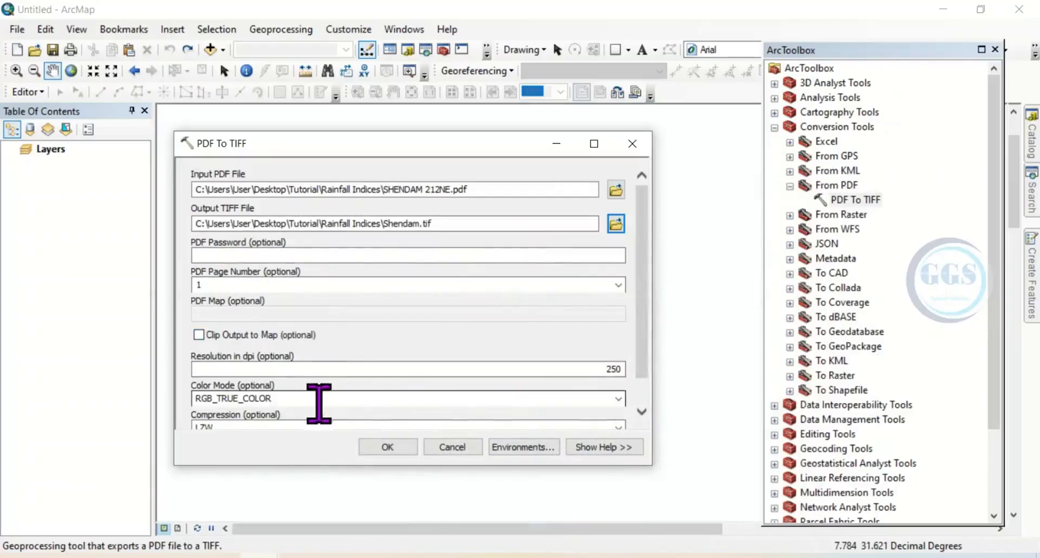
{"action": "mouse_move", "coordinate": [290, 405]}
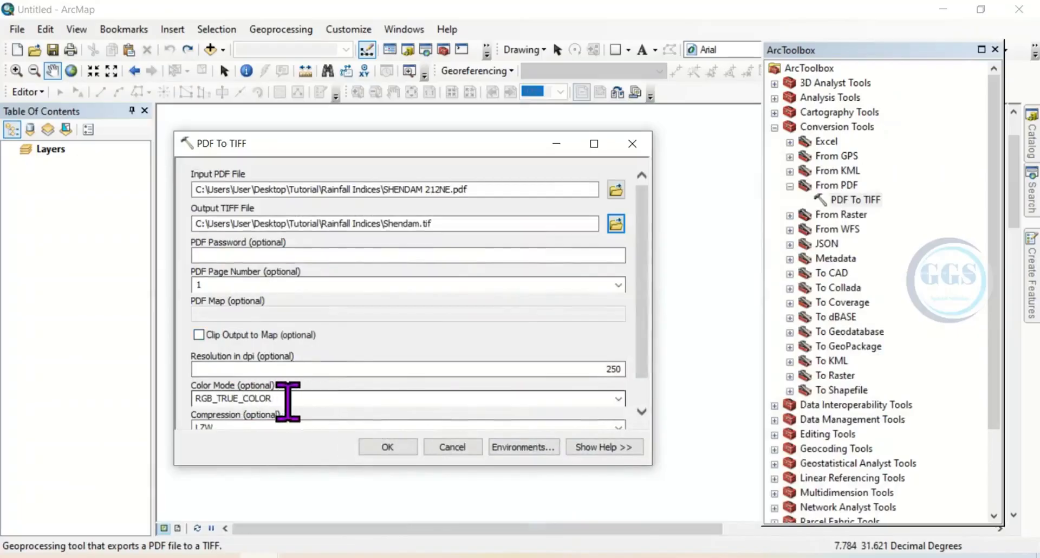
{"action": "mouse_move", "coordinate": [544, 434]}
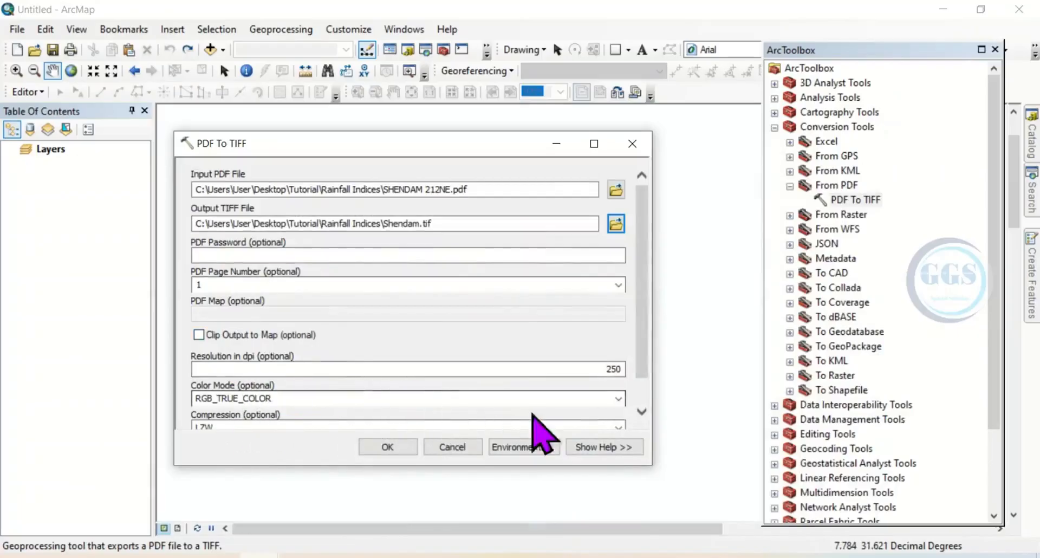
{"action": "mouse_move", "coordinate": [653, 381]}
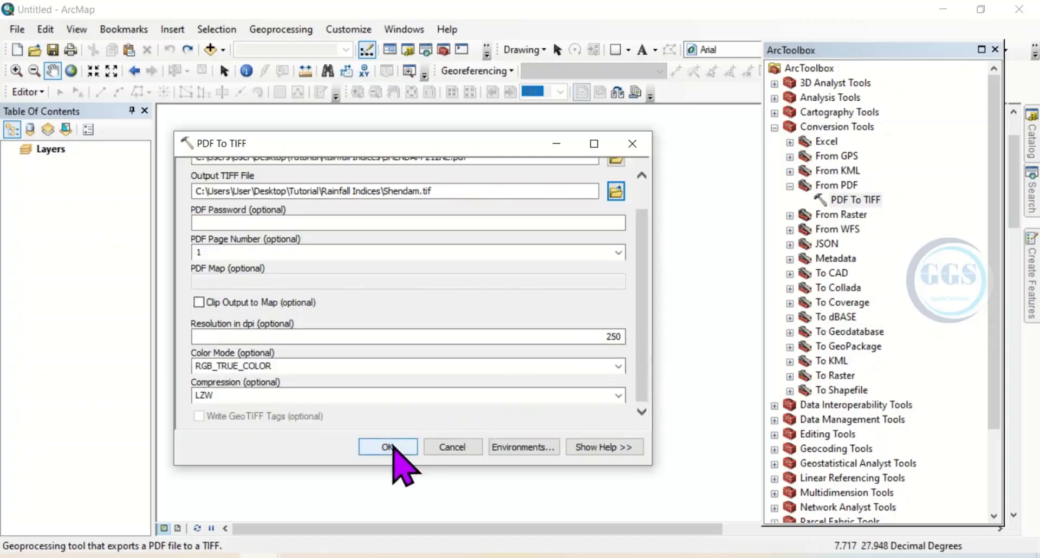
- Run the PDF To TIFF conversion with OK
{"action": "left_click", "coordinate": [388, 446]}
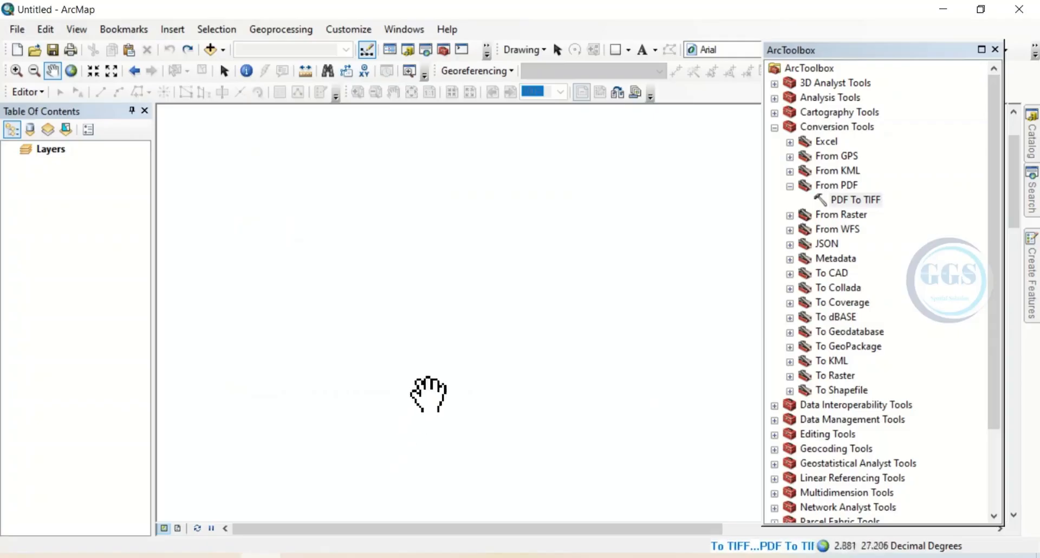
{"action": "mouse_move", "coordinate": [489, 344]}
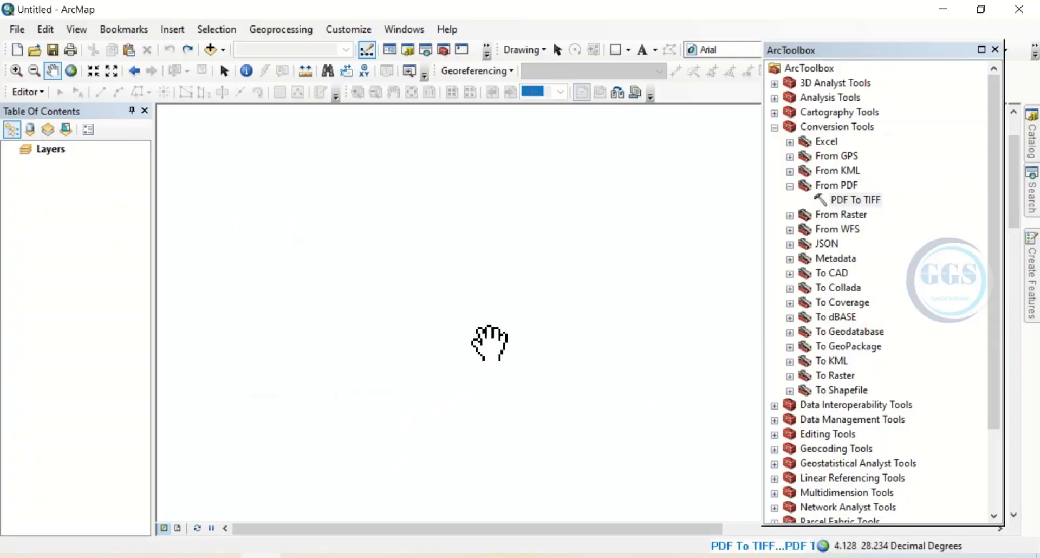
{"action": "mouse_move", "coordinate": [459, 244]}
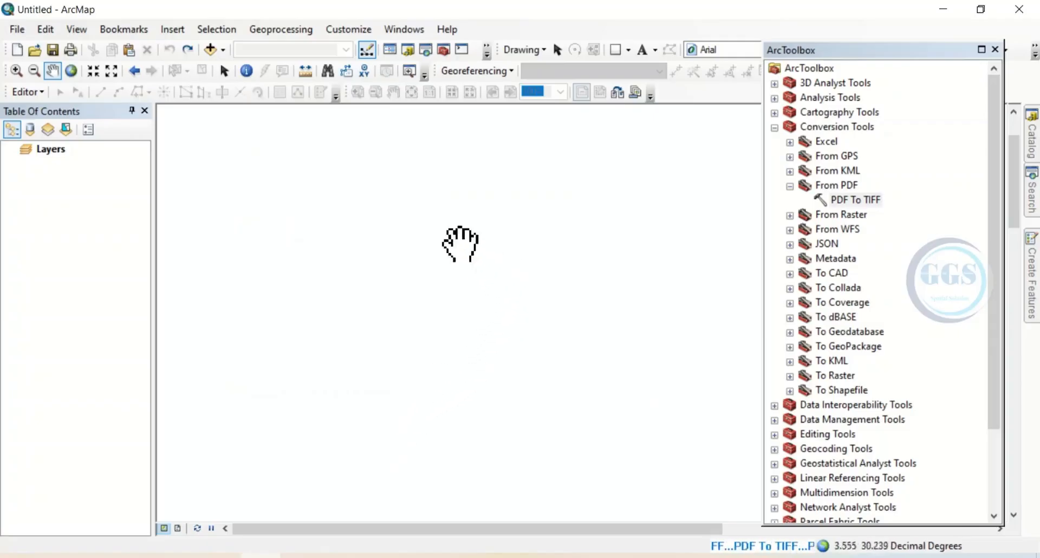
{"action": "mouse_move", "coordinate": [456, 249]}
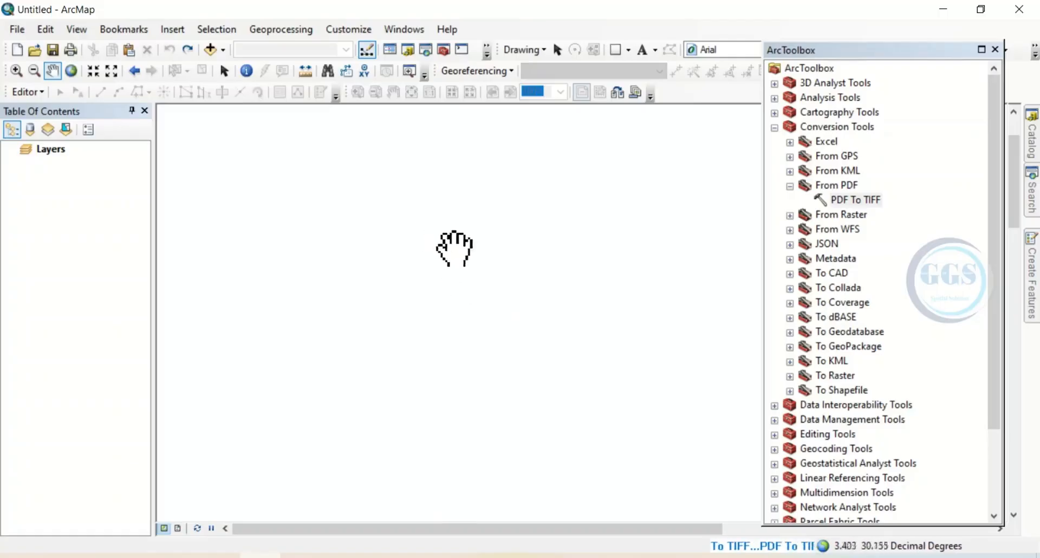
{"action": "mouse_move", "coordinate": [474, 268]}
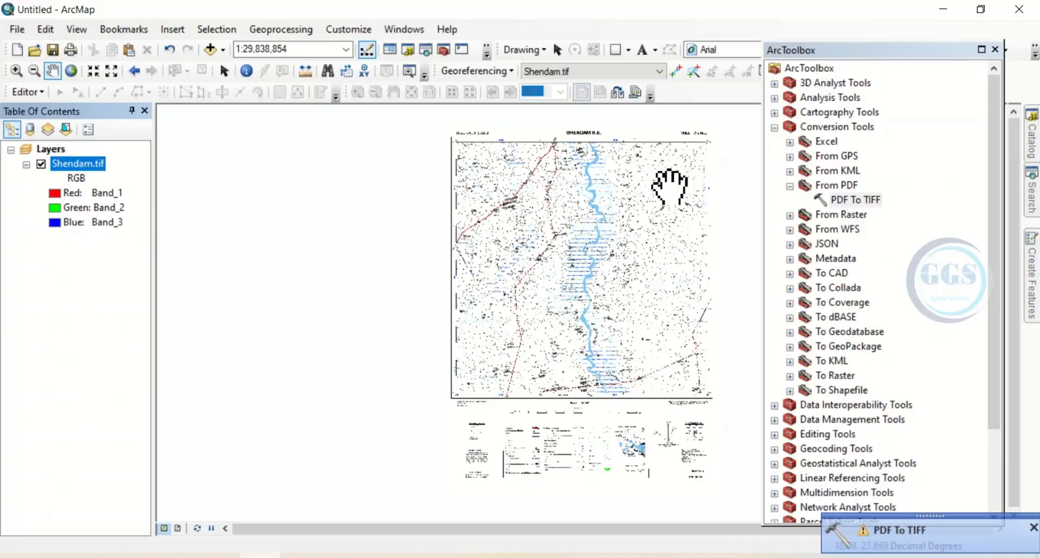
{"action": "mouse_move", "coordinate": [650, 170]}
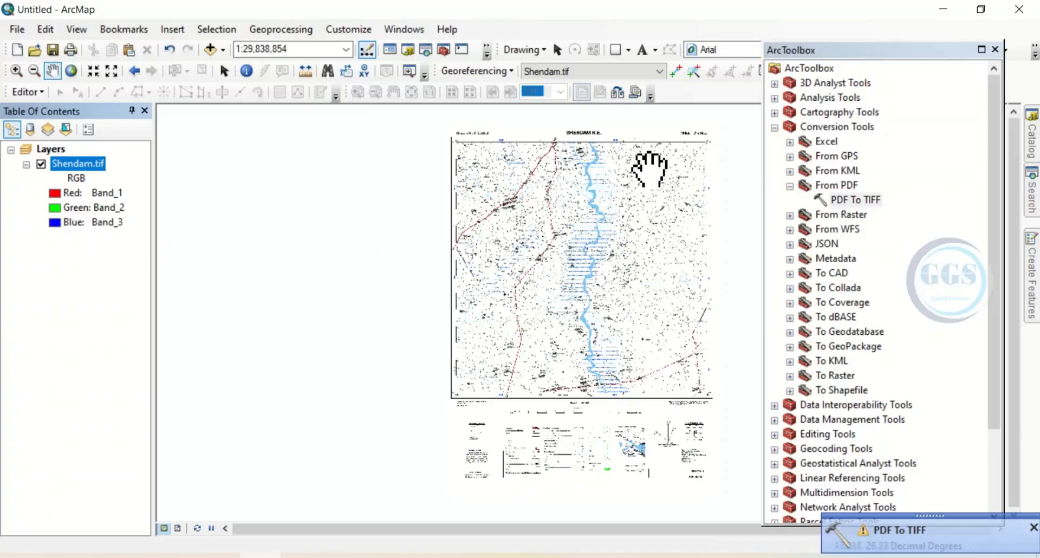
{"action": "mouse_move", "coordinate": [953, 122]}
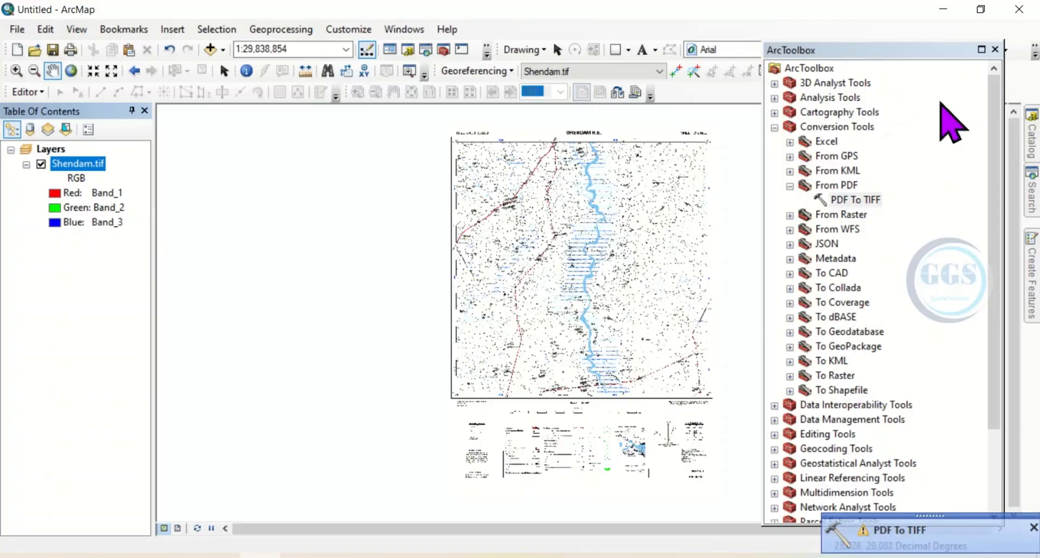
- Close the ArcToolbox panel to give the Shendam.tif layer more room
{"action": "left_click", "coordinate": [995, 49]}
{"action": "type", "text": "1:8,000,000"}
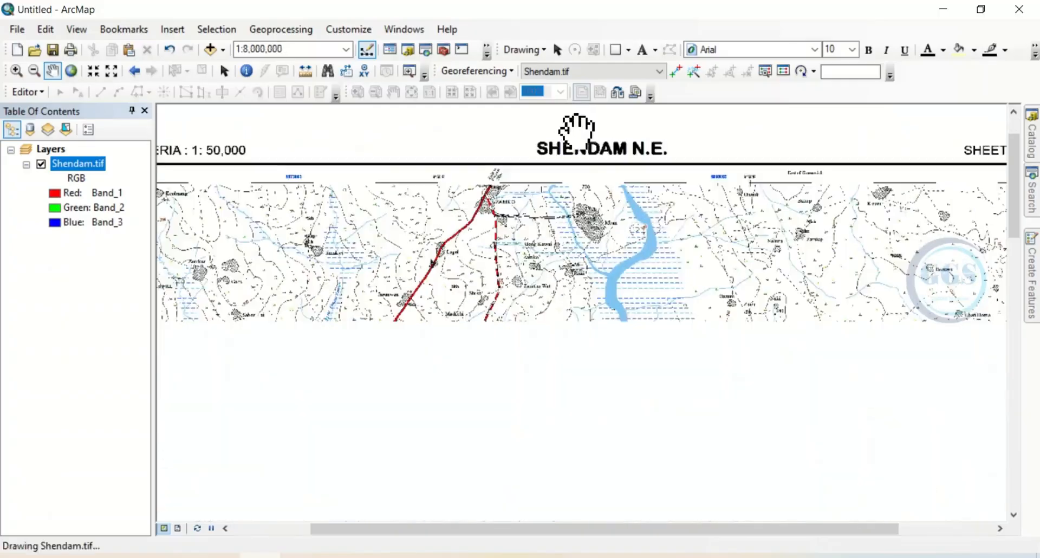
- Pan around the top of the Shendam map to view its title, river and roads
{"action": "left_click_drag", "start_coordinate": [577, 126], "coordinate": [835, 252]}
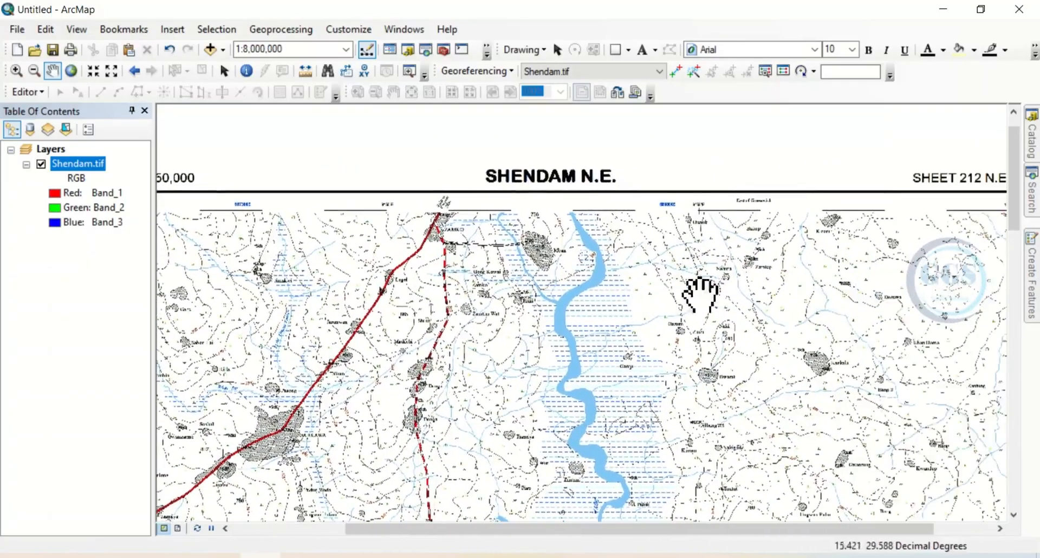
{"action": "left_click_drag", "start_coordinate": [700, 292], "coordinate": [494, 316]}
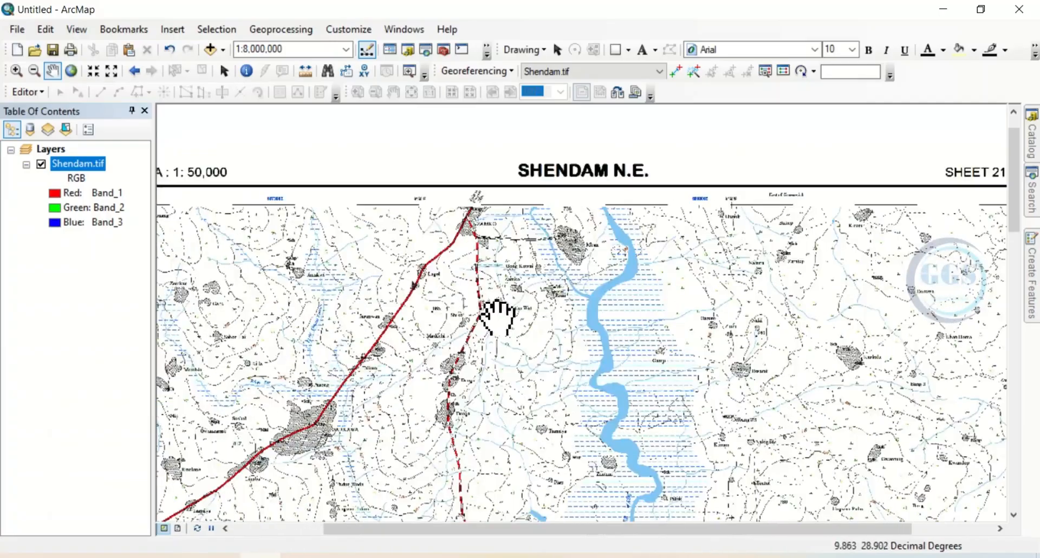
{"action": "mouse_move", "coordinate": [577, 306]}
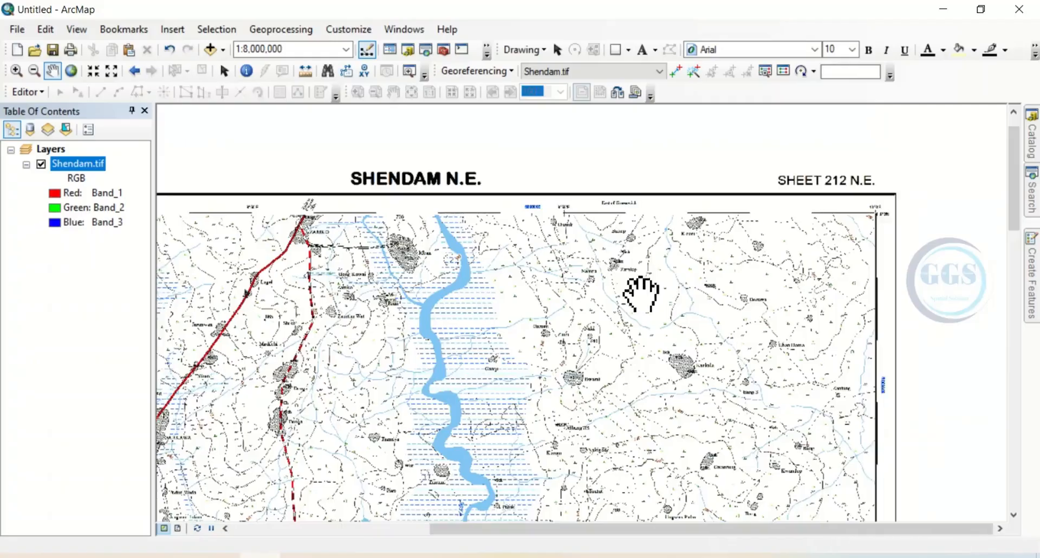
{"action": "mouse_move", "coordinate": [704, 296]}
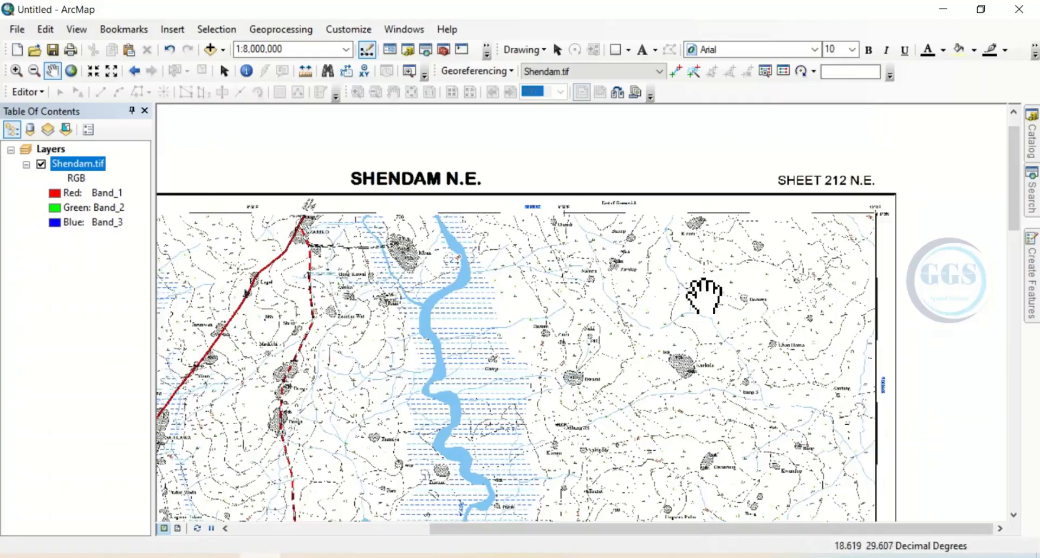